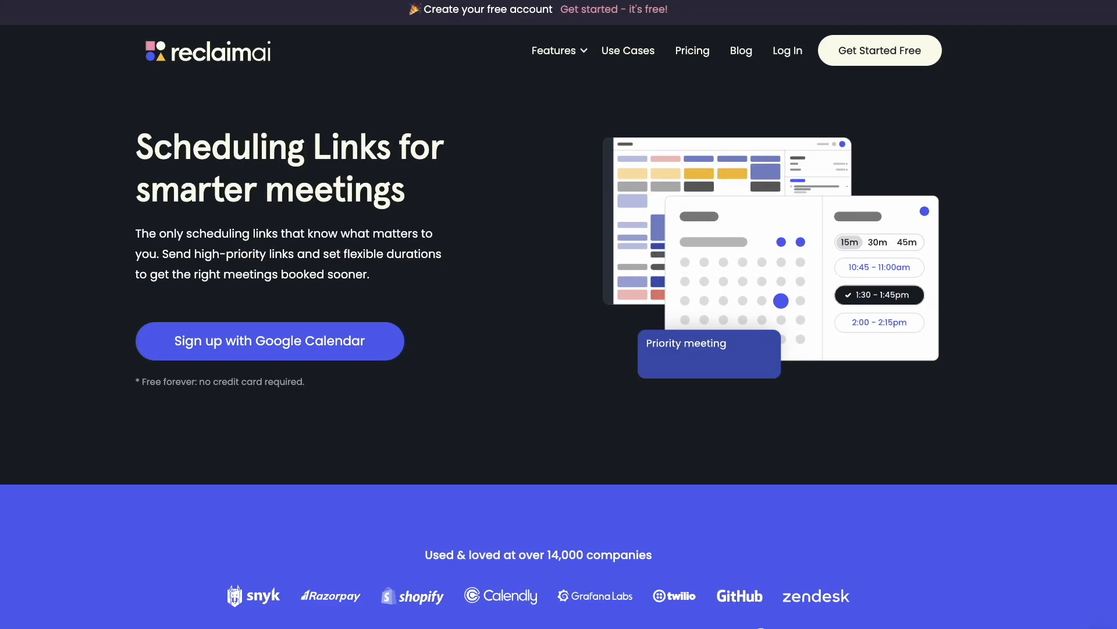
- View the High-Priority Meeting's public booking page with its December 2022 hour-long slots
scroll(down, 3)
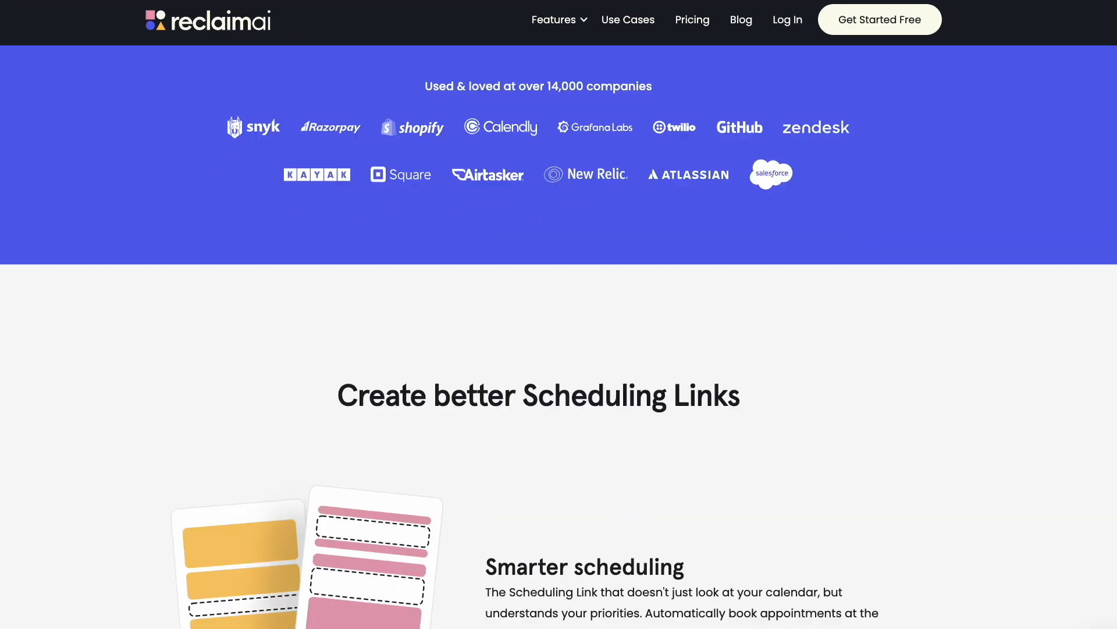
scroll(down, 3)
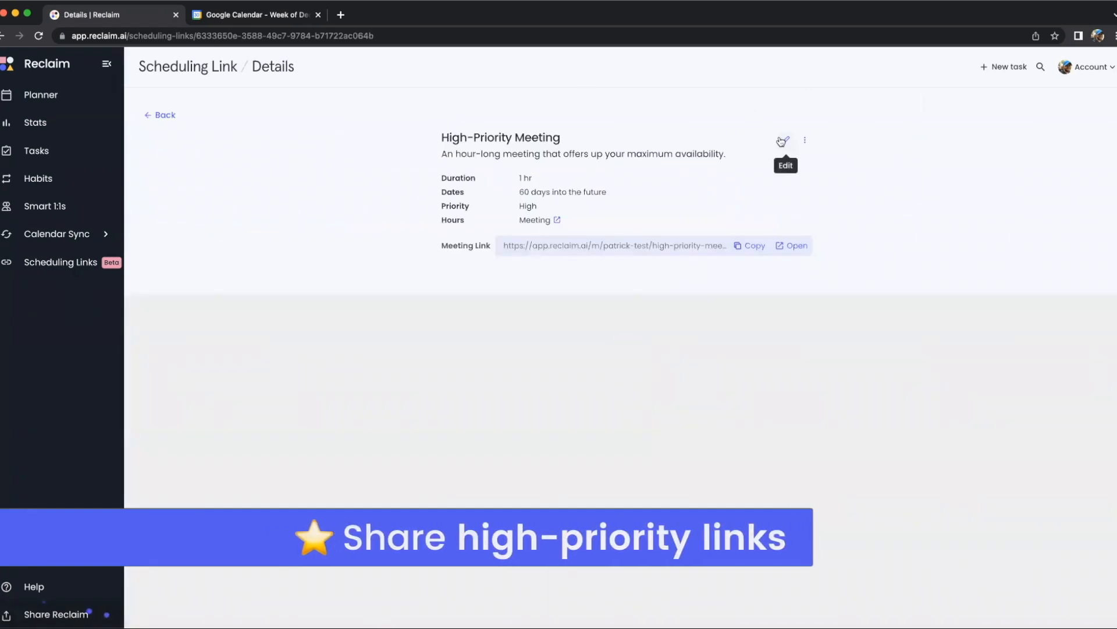
click(783, 140)
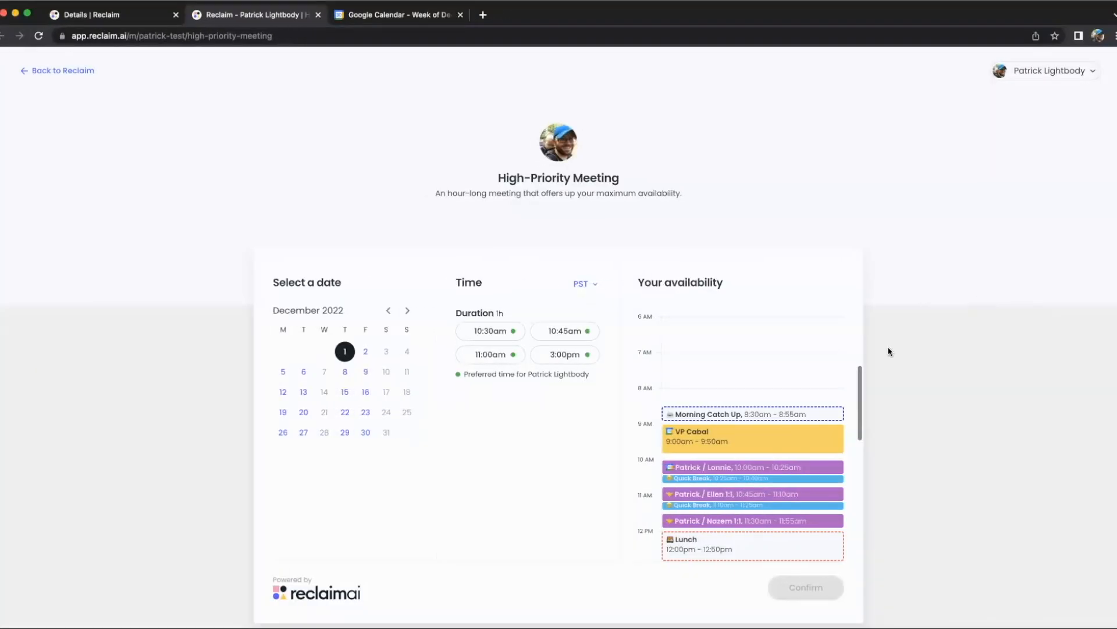
scroll(down, 3)
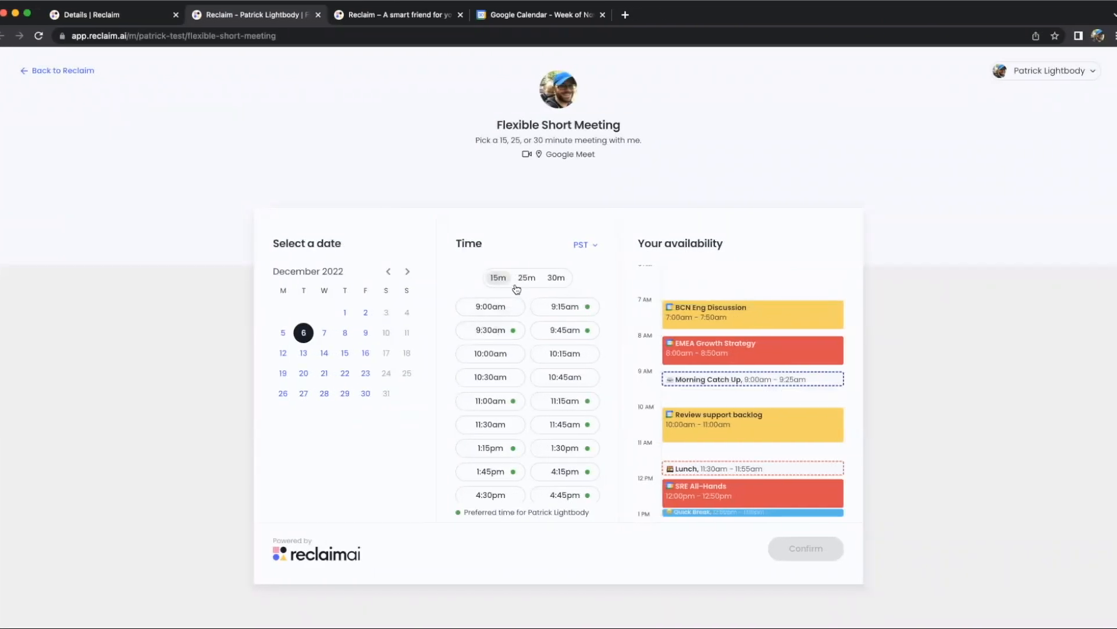
- Choose a meeting length chip on the Flexible Short Meeting booking page
click(556, 277)
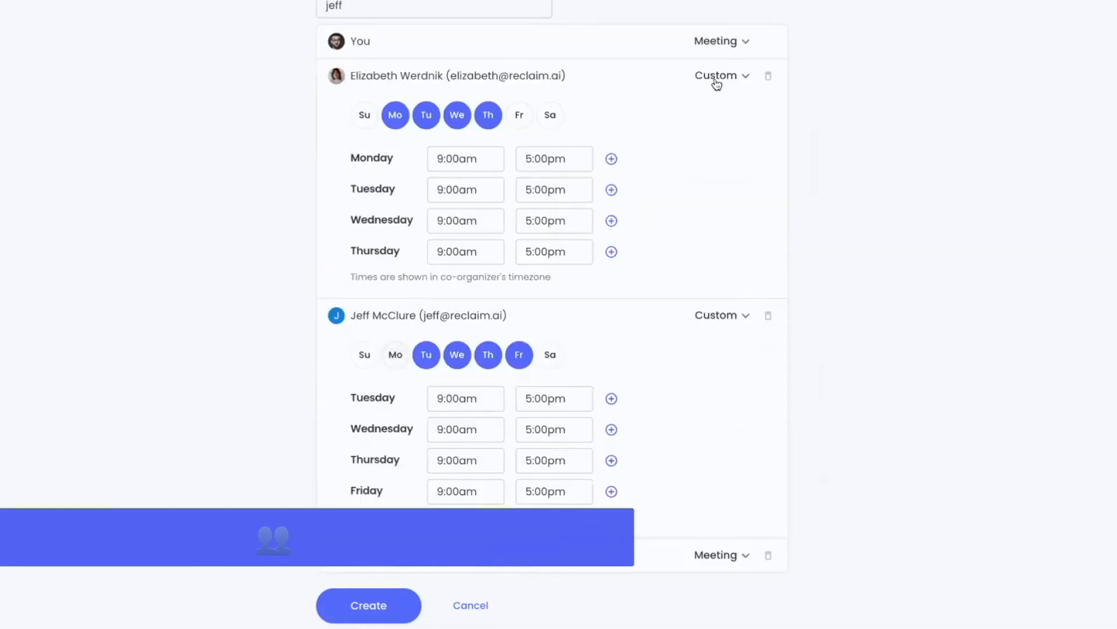
- Set a co-organizer to custom hours, then start a new scheduling link from the Scheduling Links list
click(368, 605)
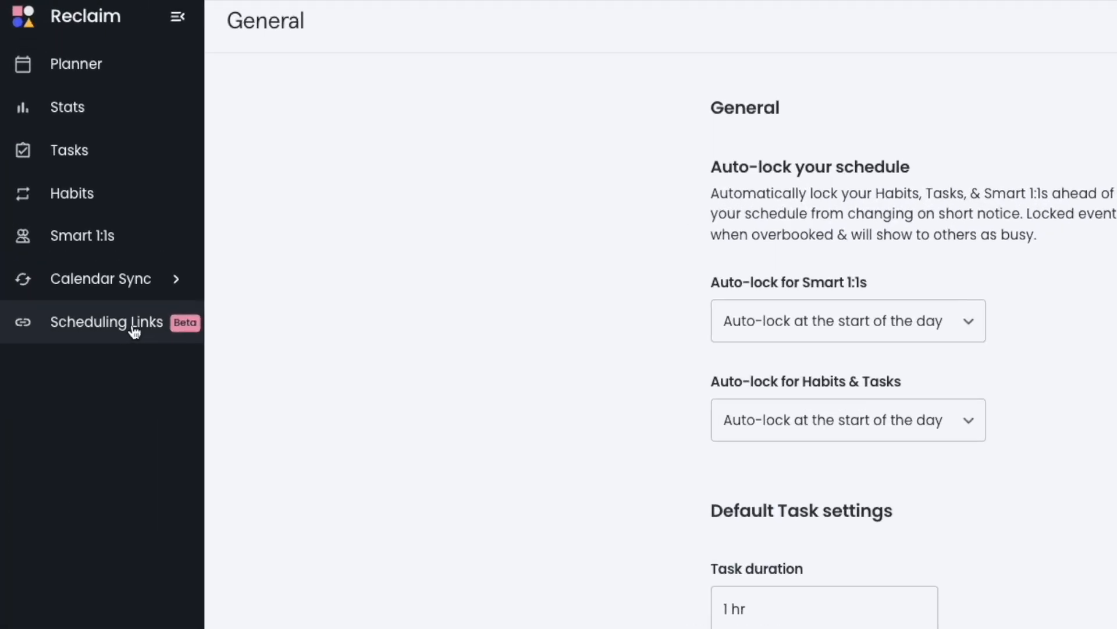
click(106, 321)
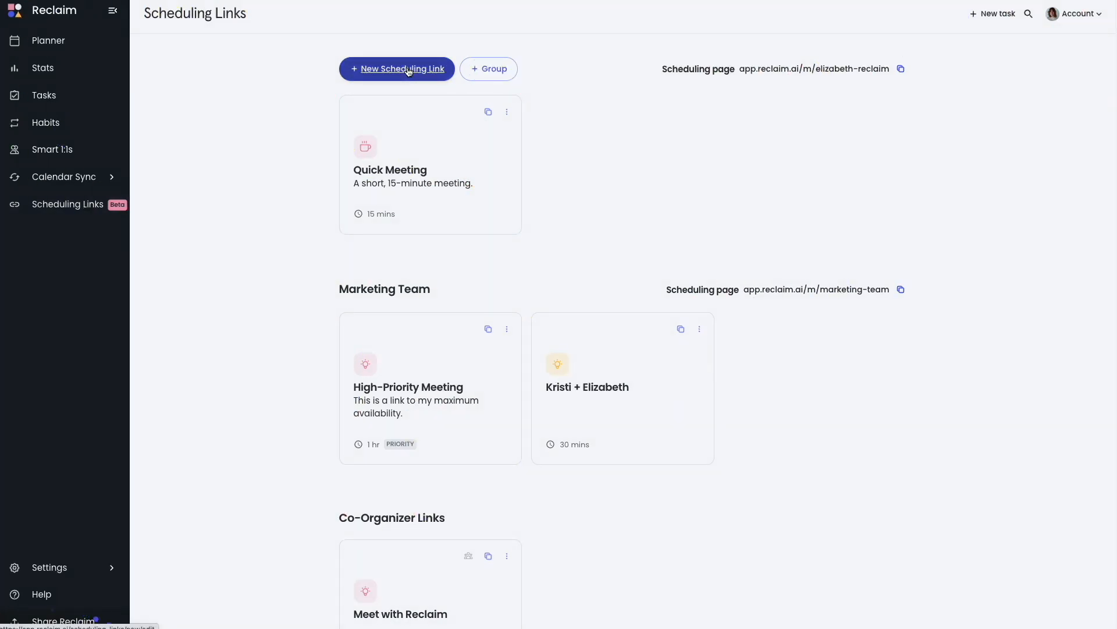
click(402, 69)
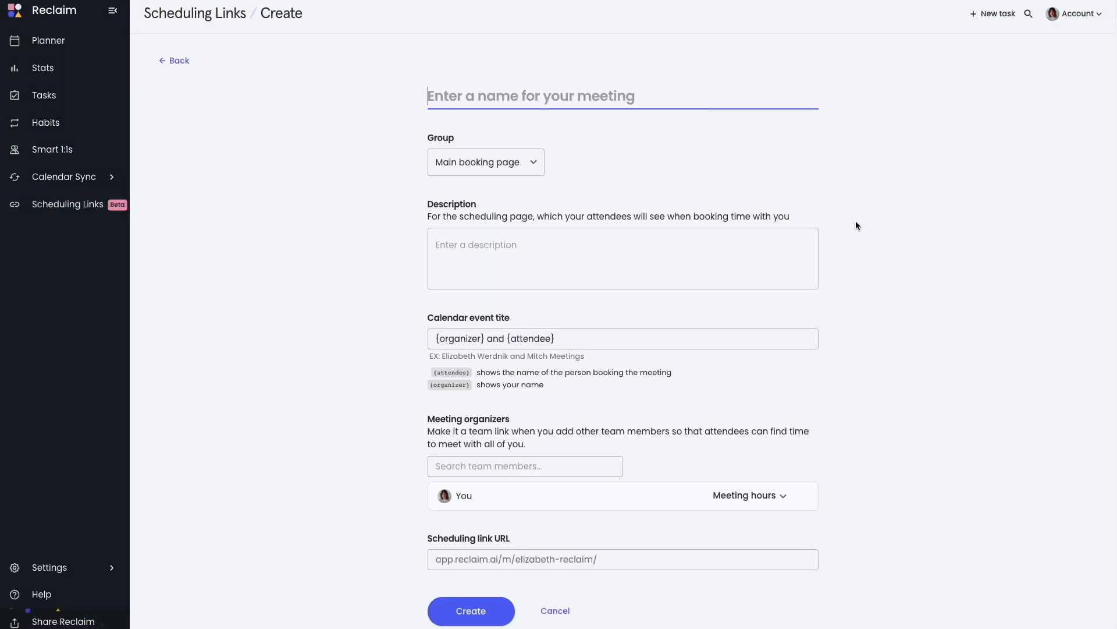
- Put the new scheduling link in the Hidden group
click(486, 162)
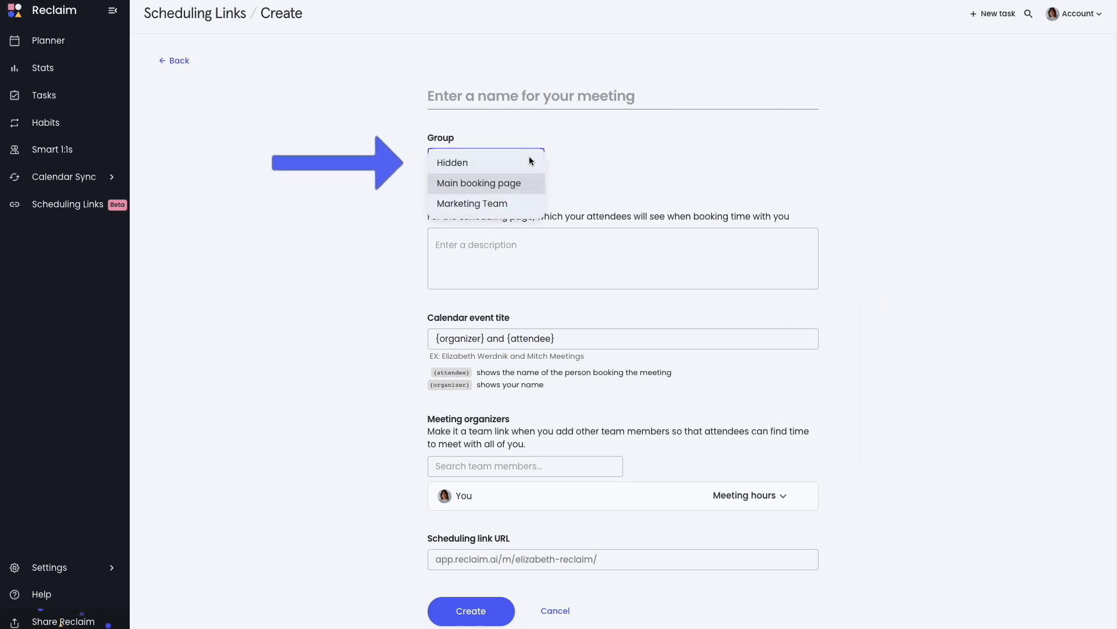
click(451, 163)
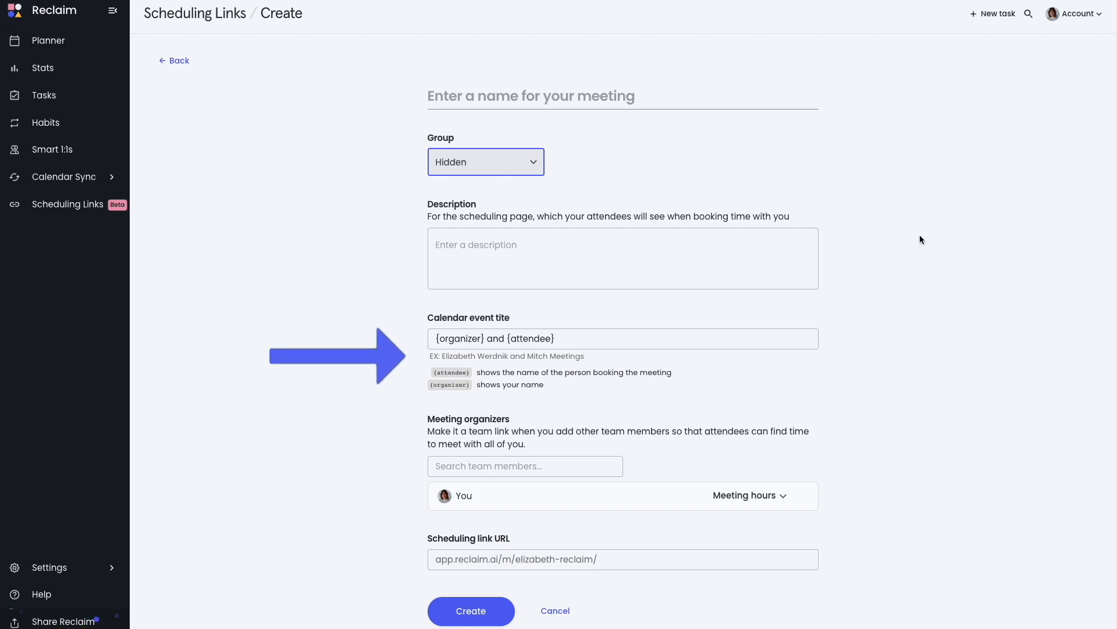
scroll(down, 3)
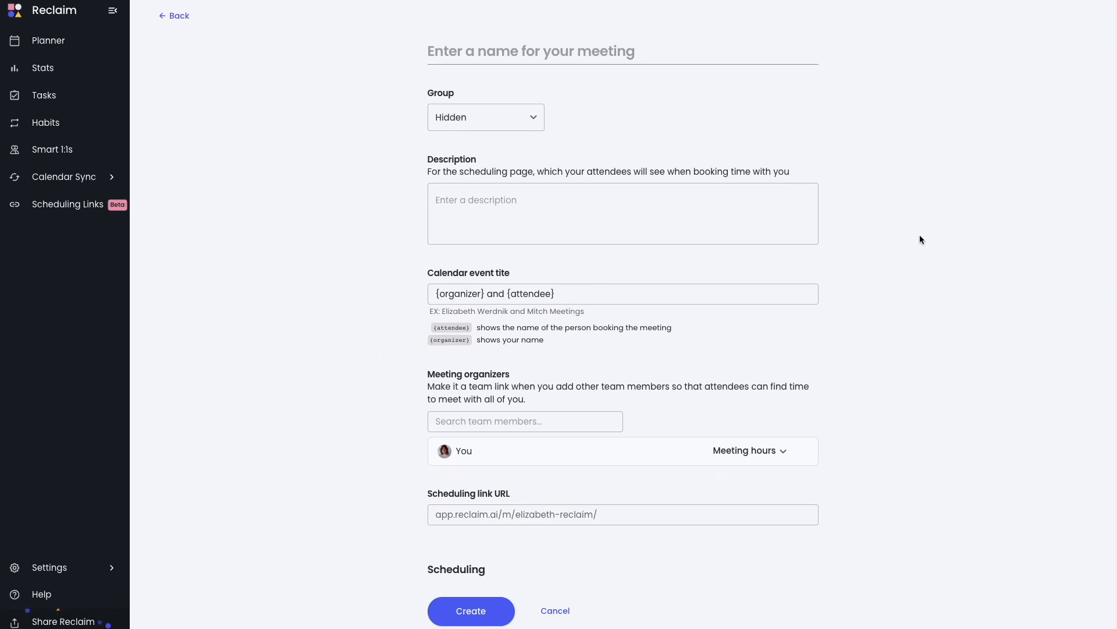
scroll(down, 3)
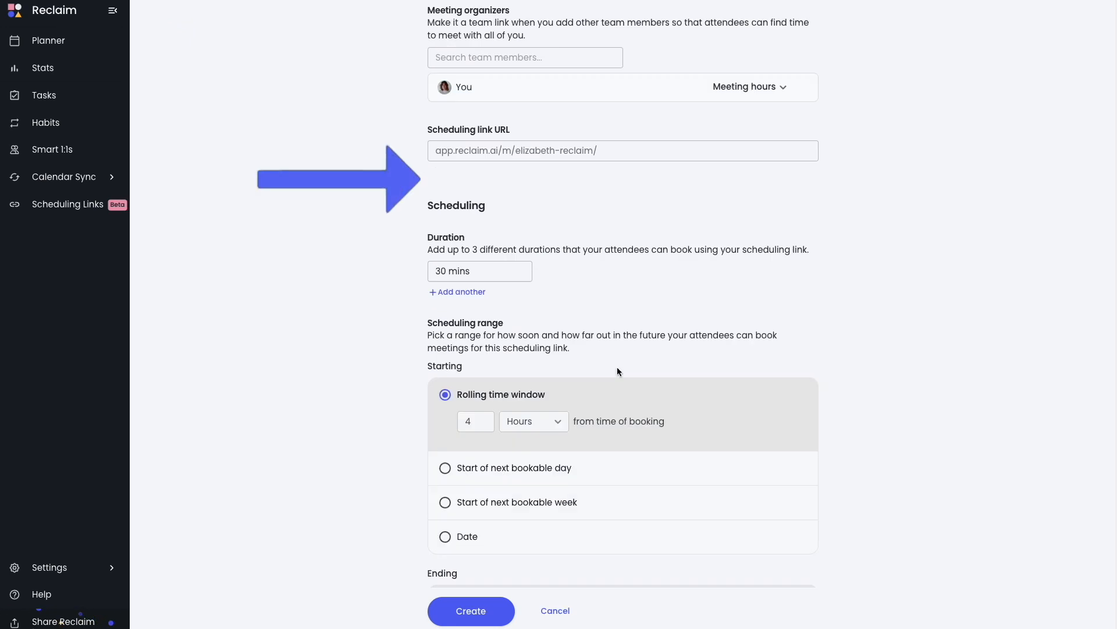
- Add a second, empty duration option and review the remaining scheduling details
click(457, 291)
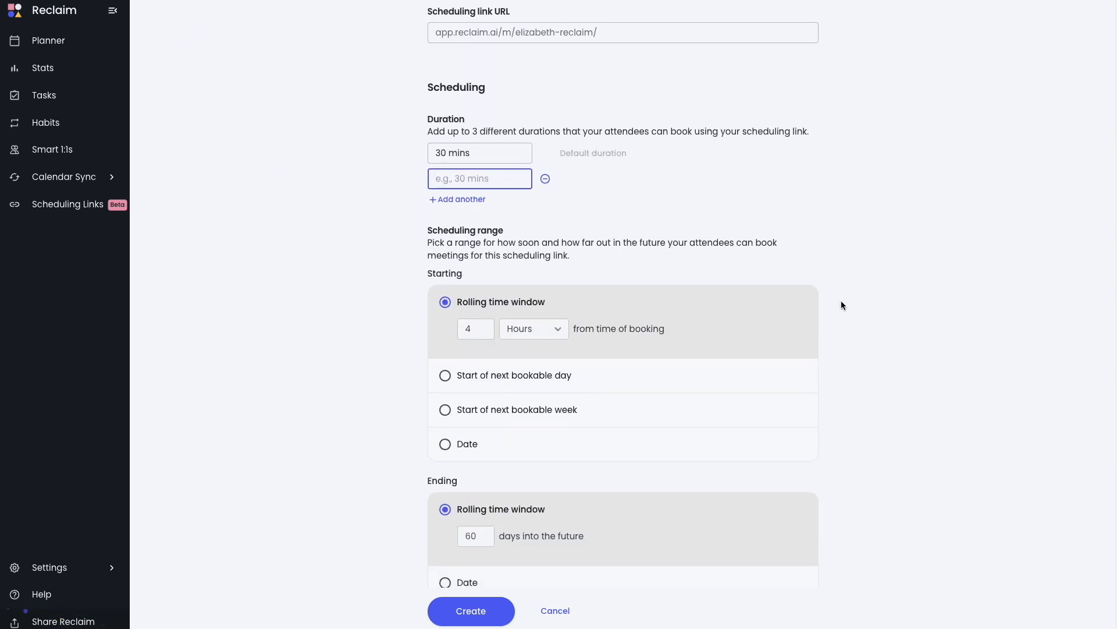
scroll(down, 3)
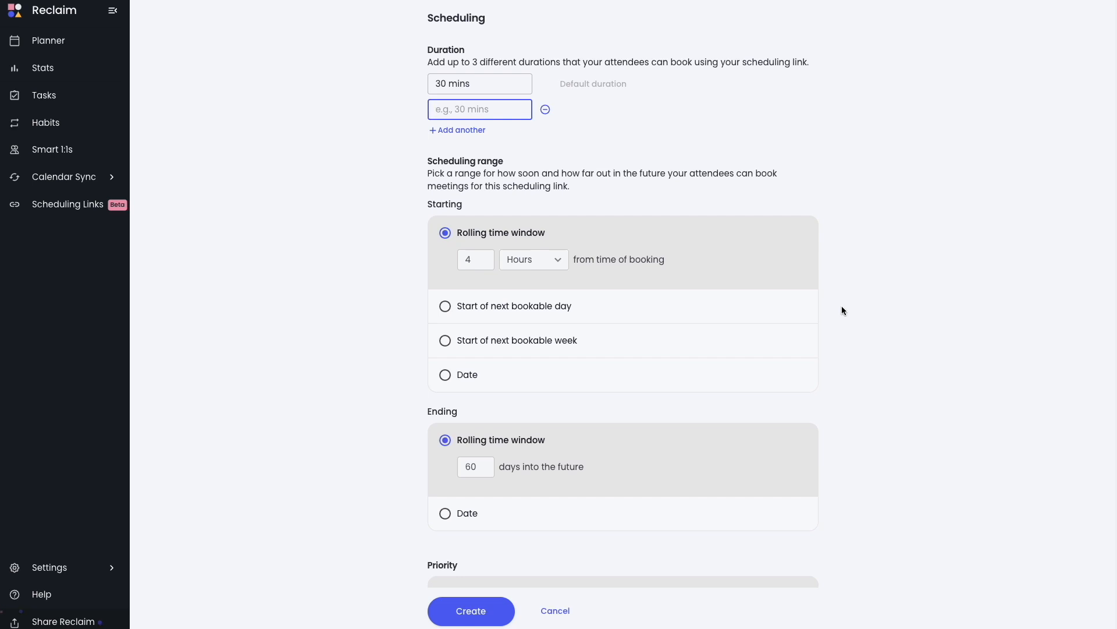
scroll(down, 3)
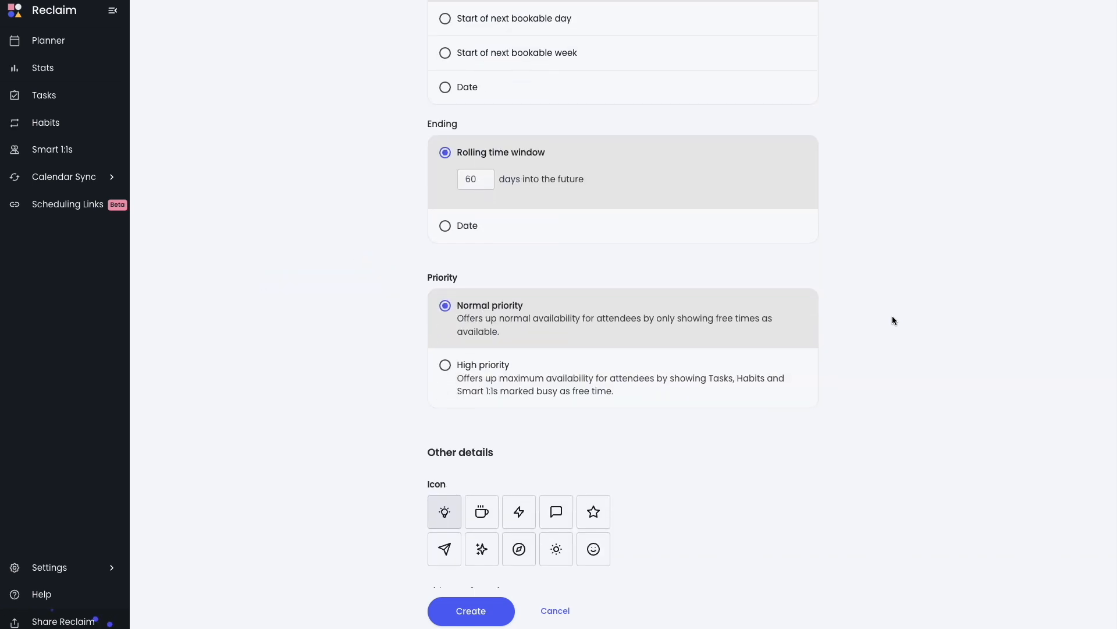
scroll(down, 3)
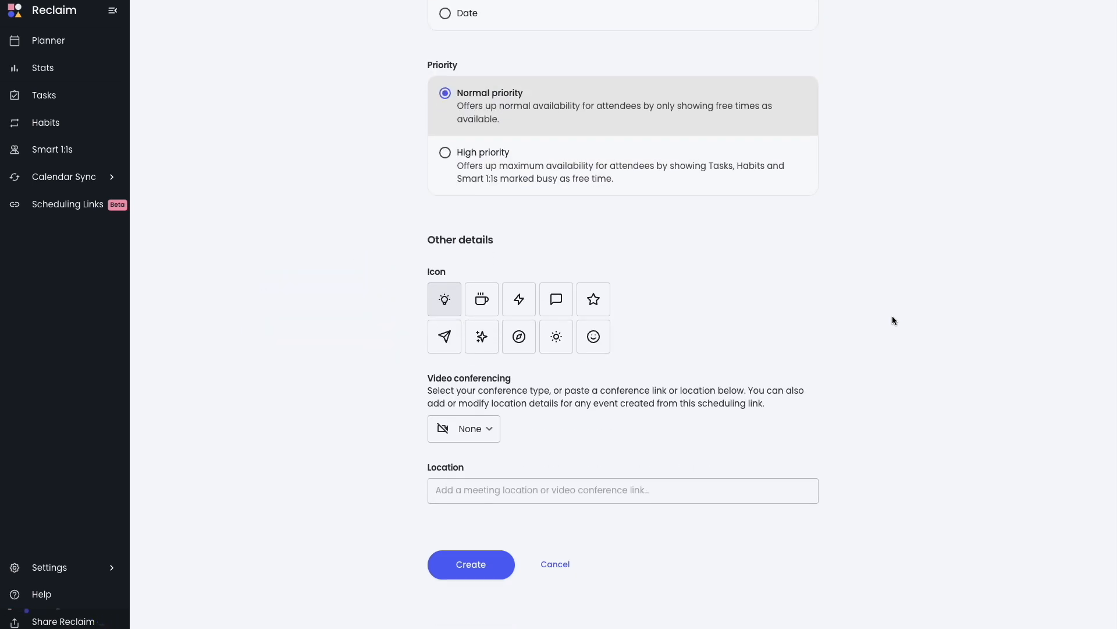
click(463, 429)
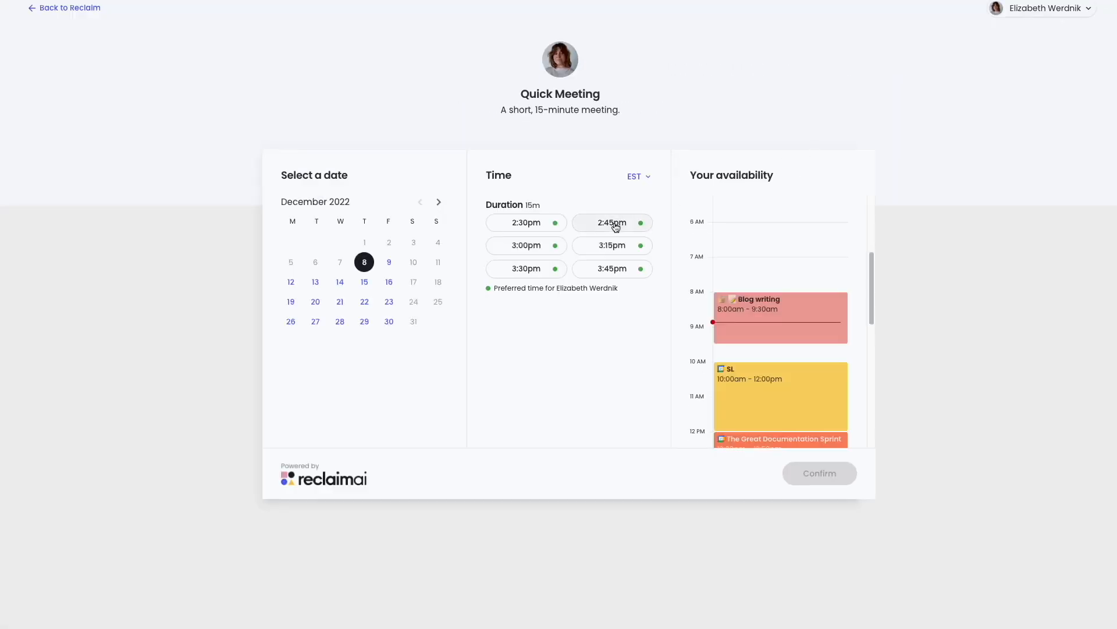
- Show Quick Meeting 15-minute slots for December 9, then December 16
click(389, 262)
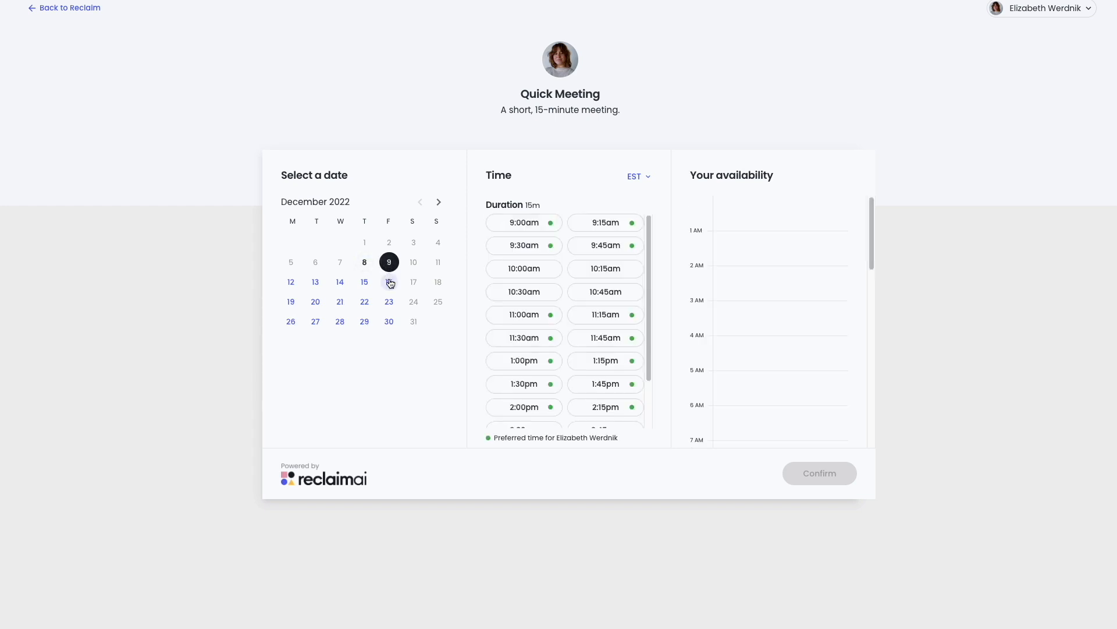
click(388, 282)
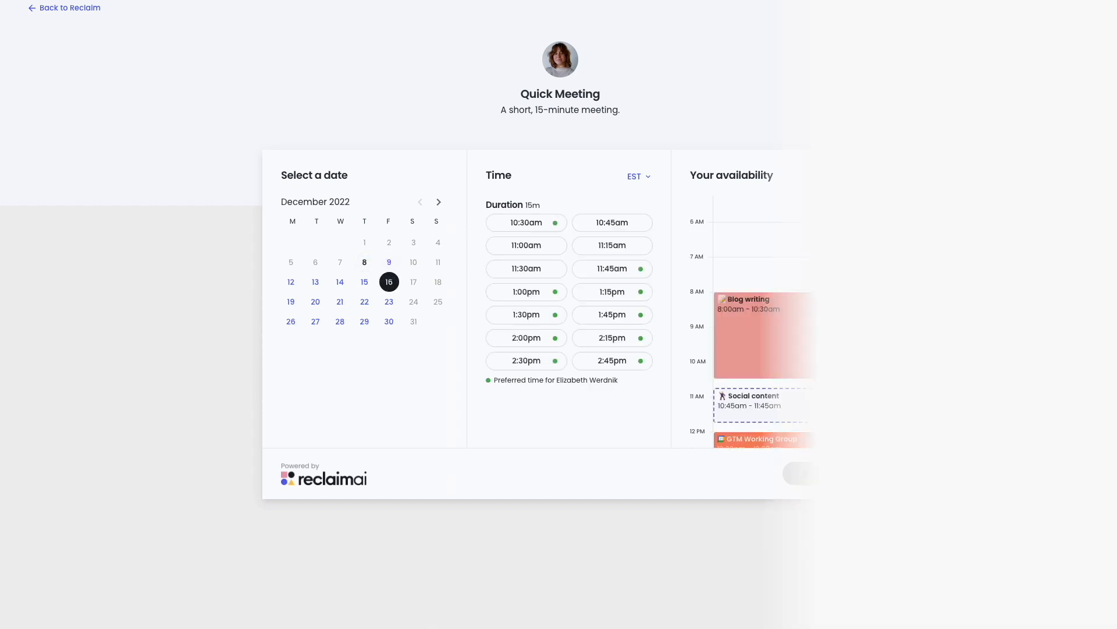